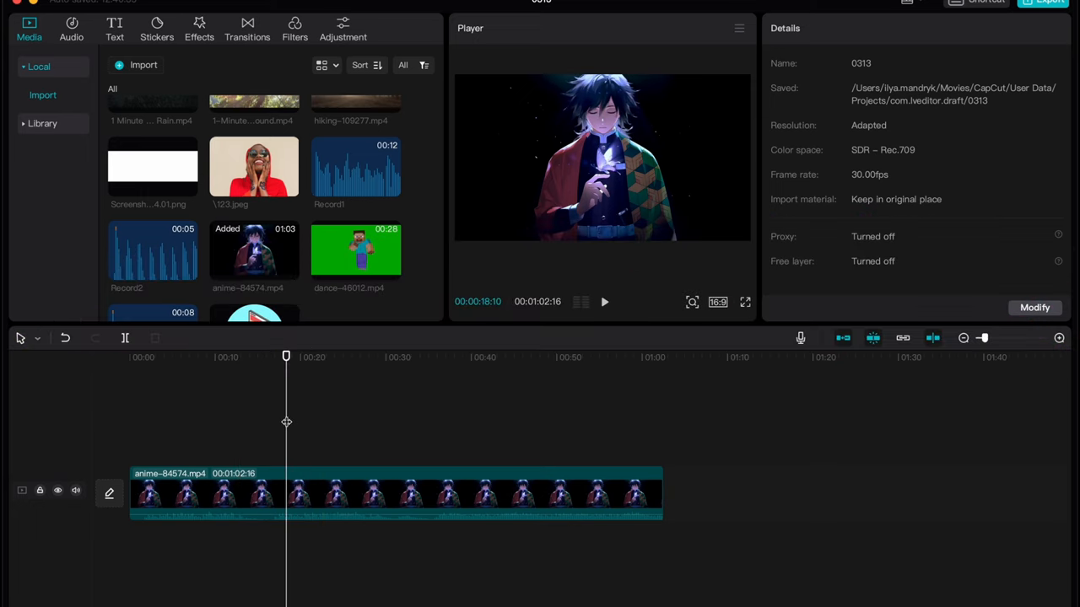
Look through the Documents and Desktop folders in the media import picker
scroll("down", 3)
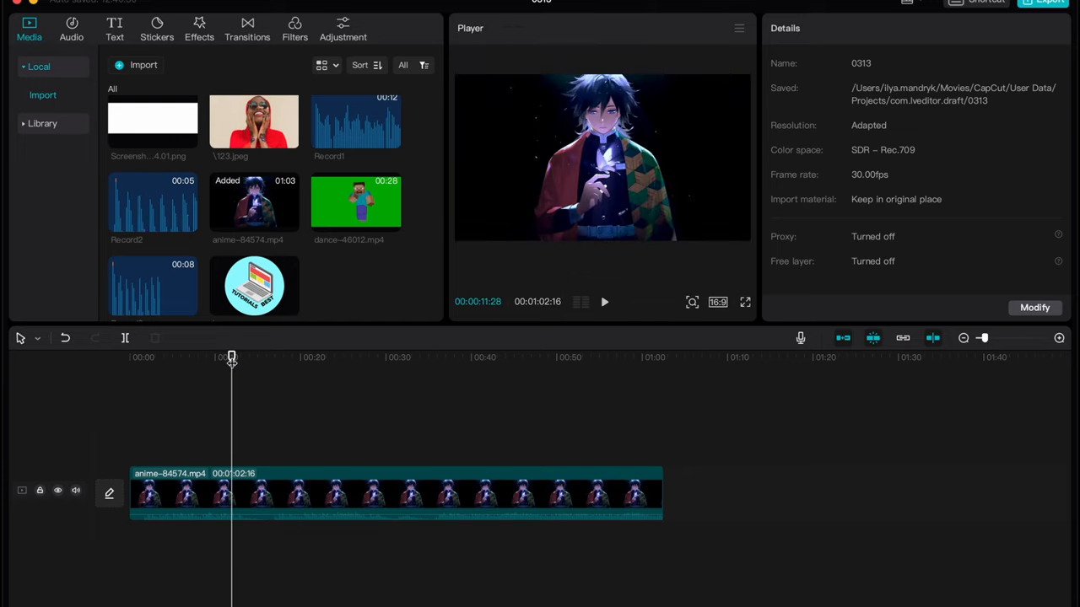
left_click(76, 489)
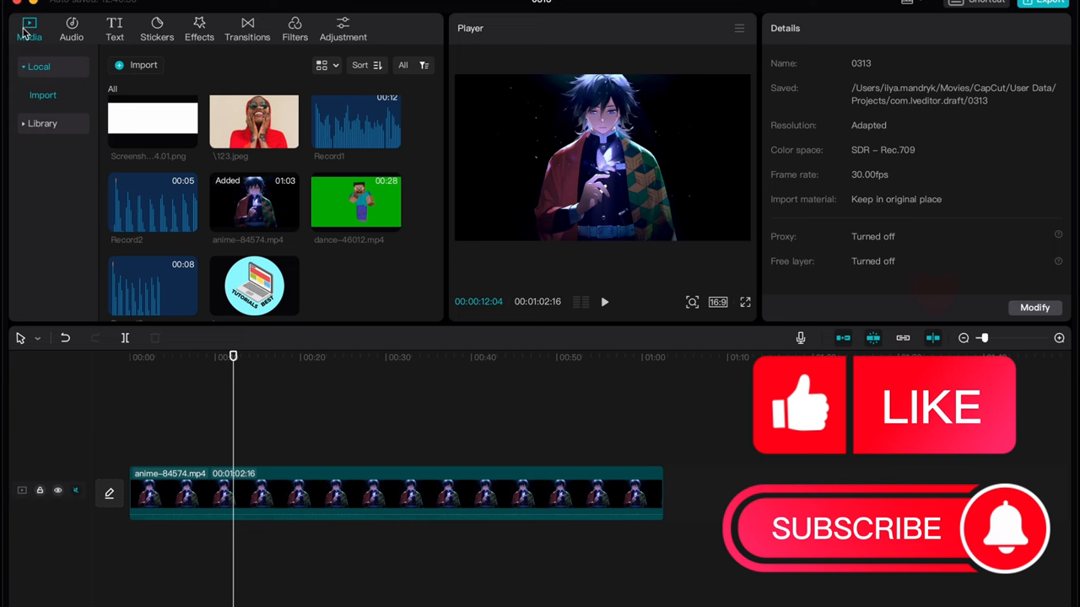
left_click(137, 64)
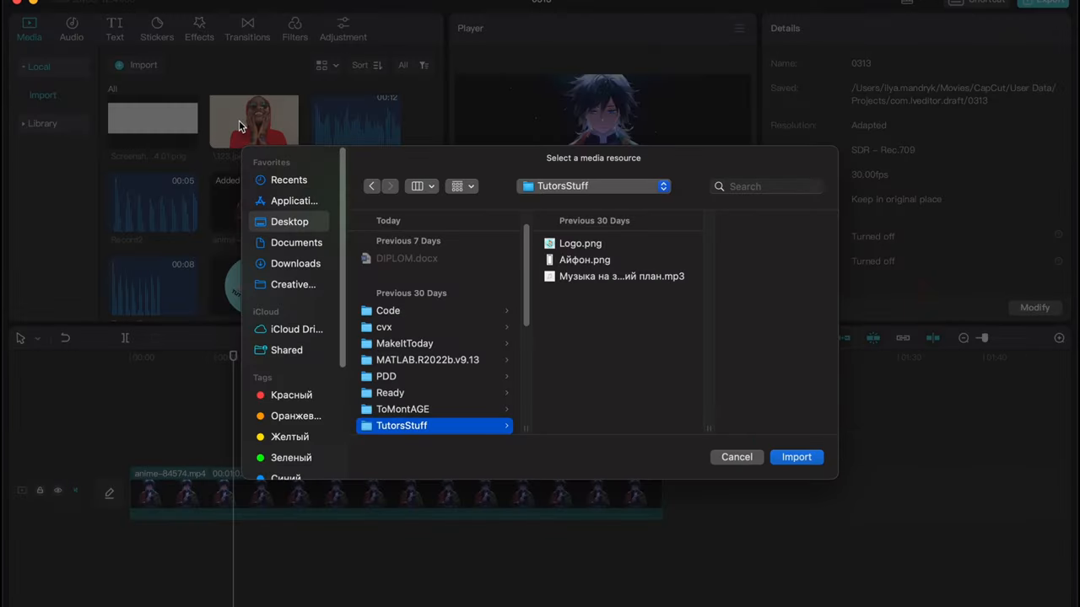
left_click(297, 243)
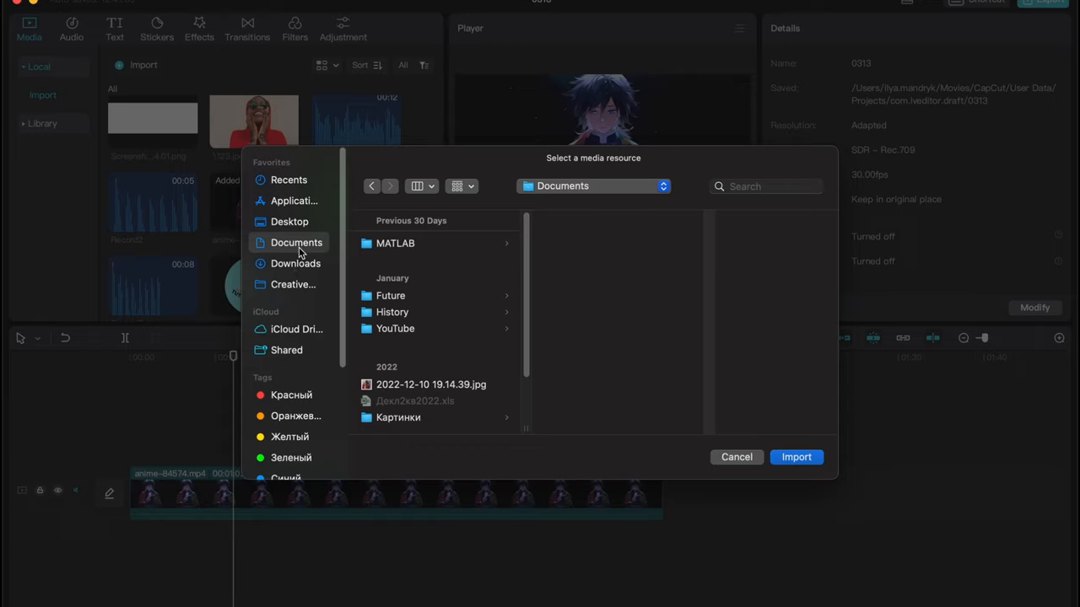
mouse_move(290, 221)
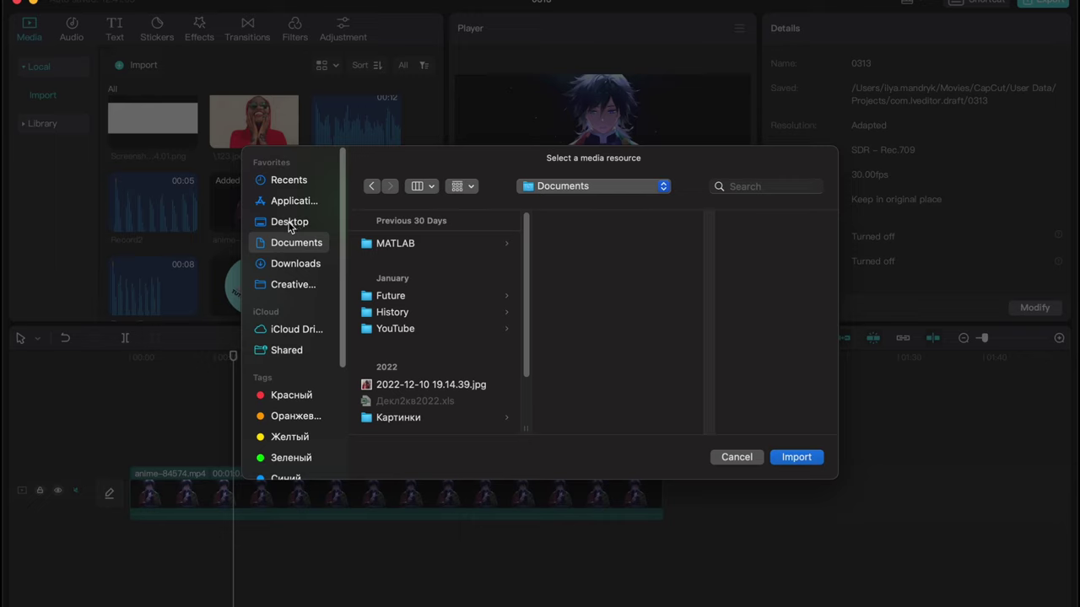
left_click(289, 221)
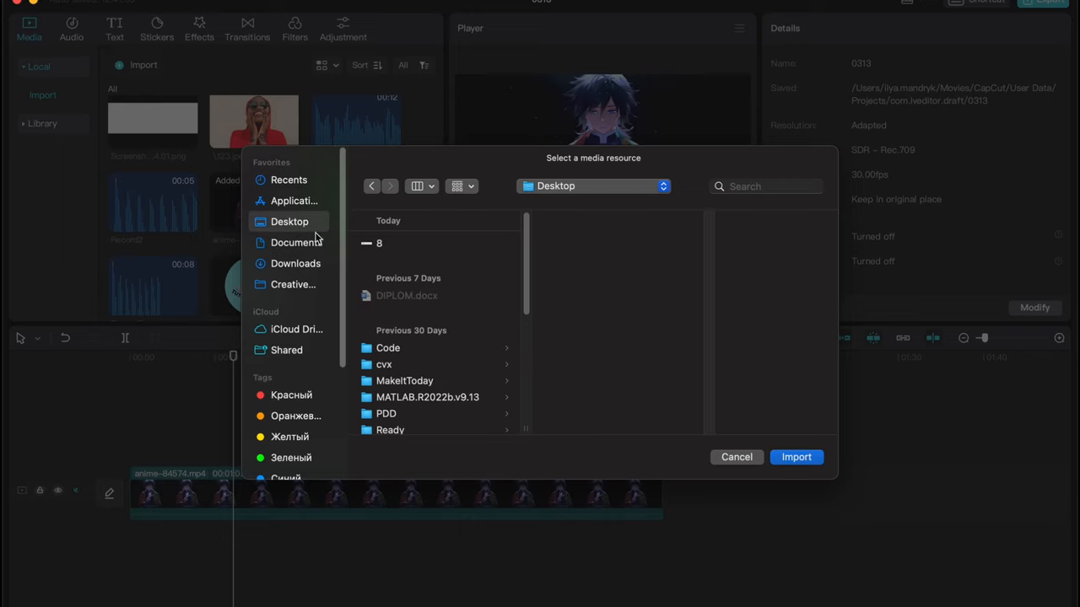
mouse_move(692, 466)
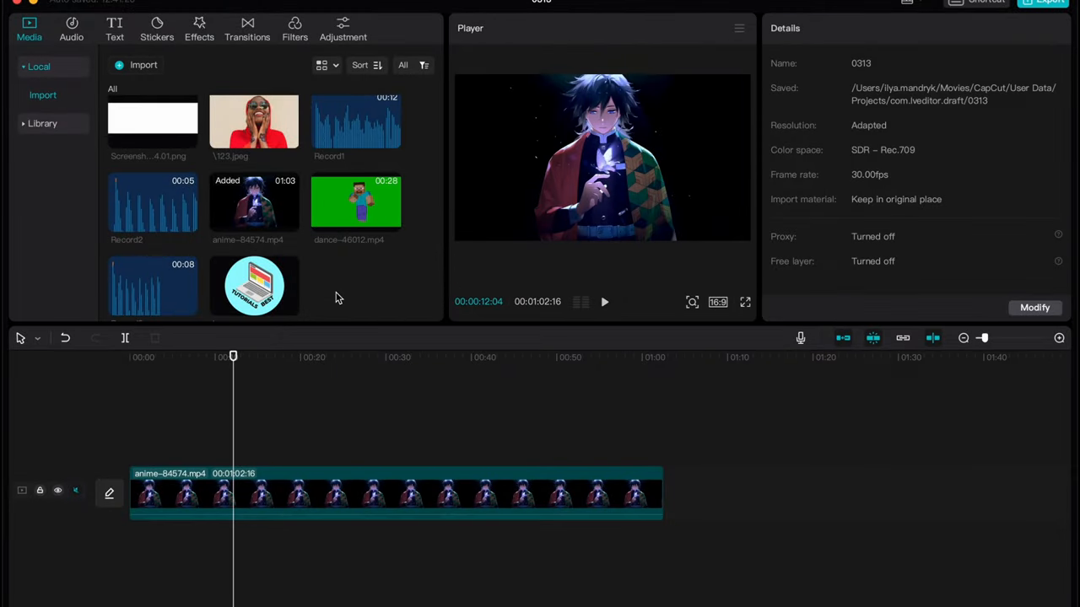
Find and download the Feels Good track from the Music library
left_click(71, 27)
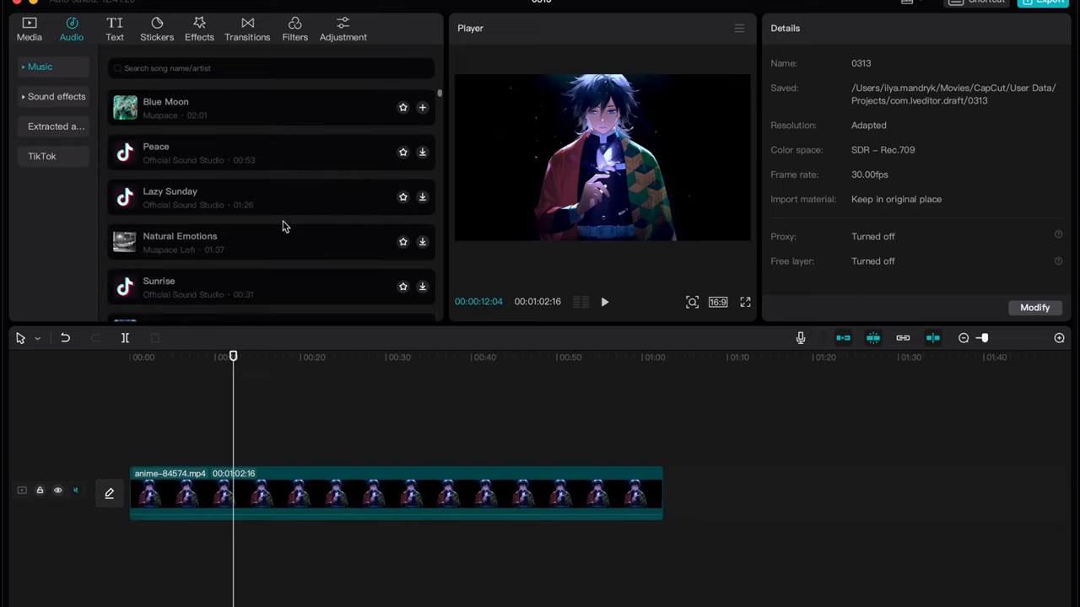
scroll("down", 3)
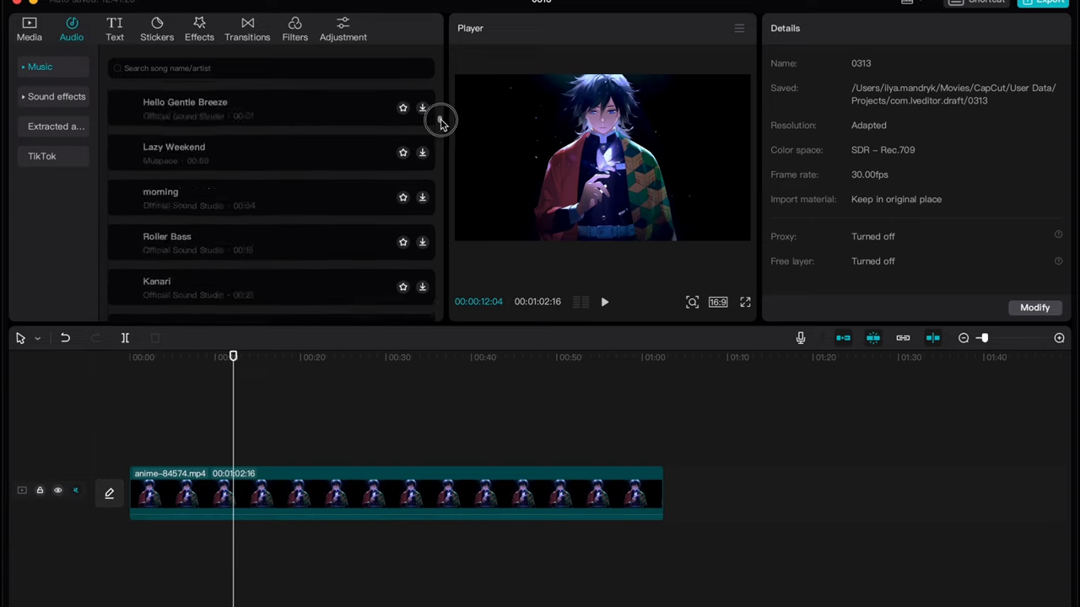
scroll("down", 3)
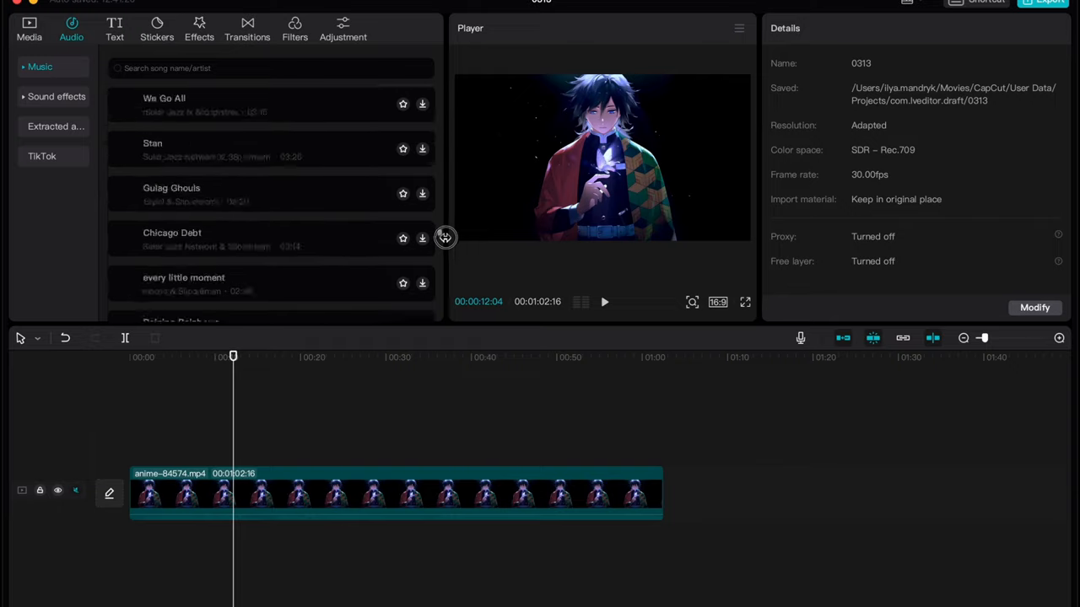
scroll("down", 3)
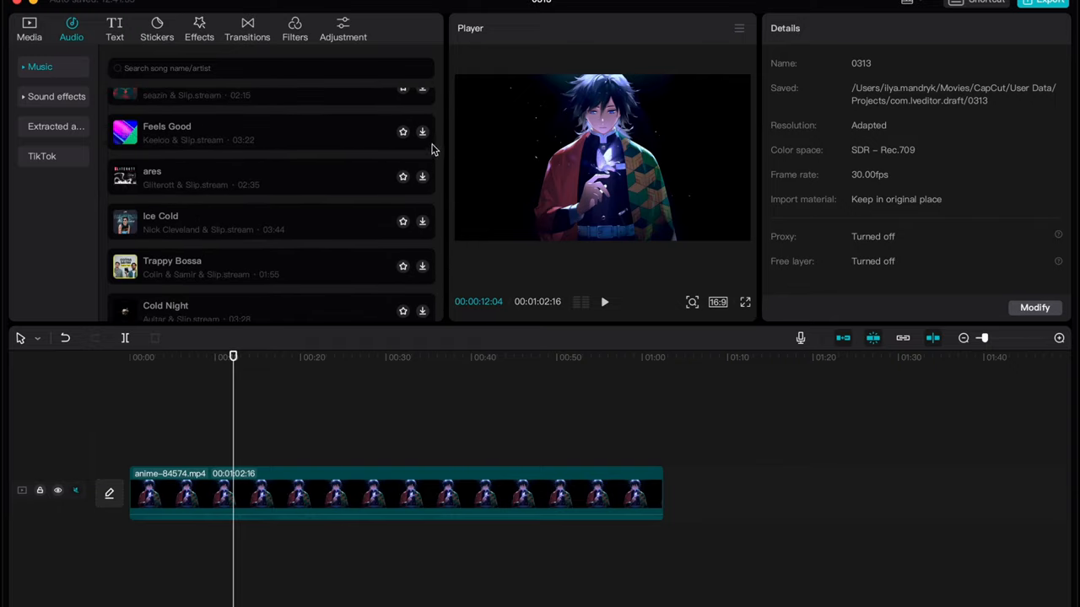
left_click(422, 132)
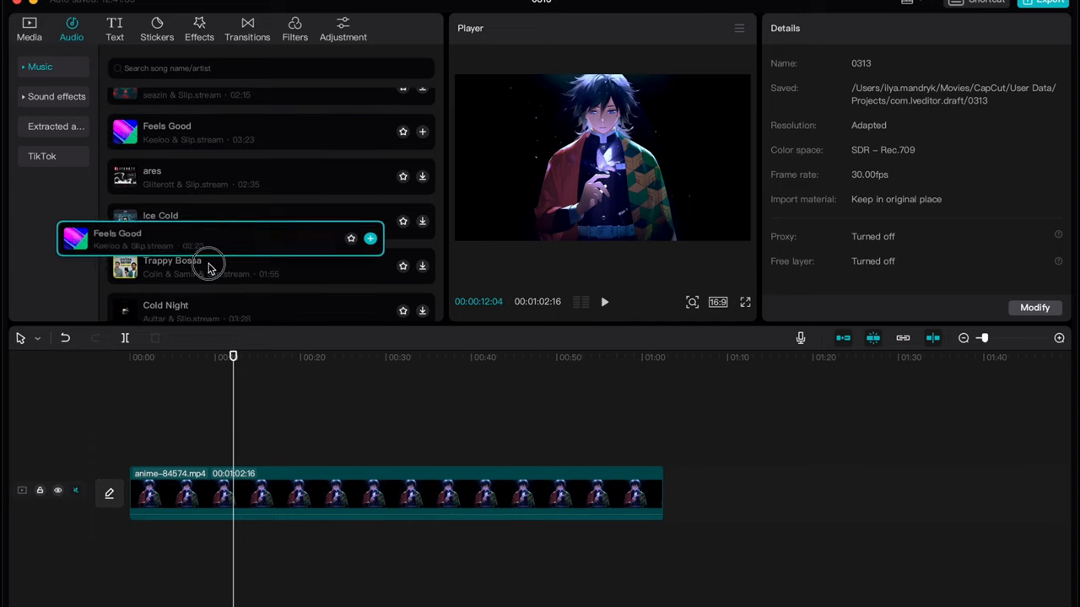
Mute the anime clip's track on the timeline
left_click(369, 238)
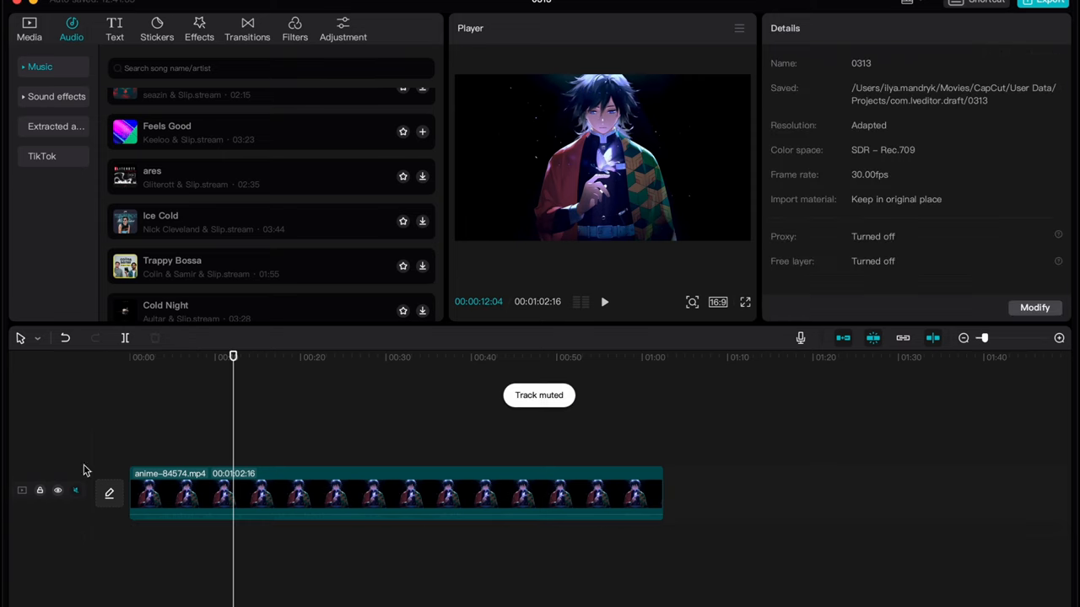
left_click(56, 96)
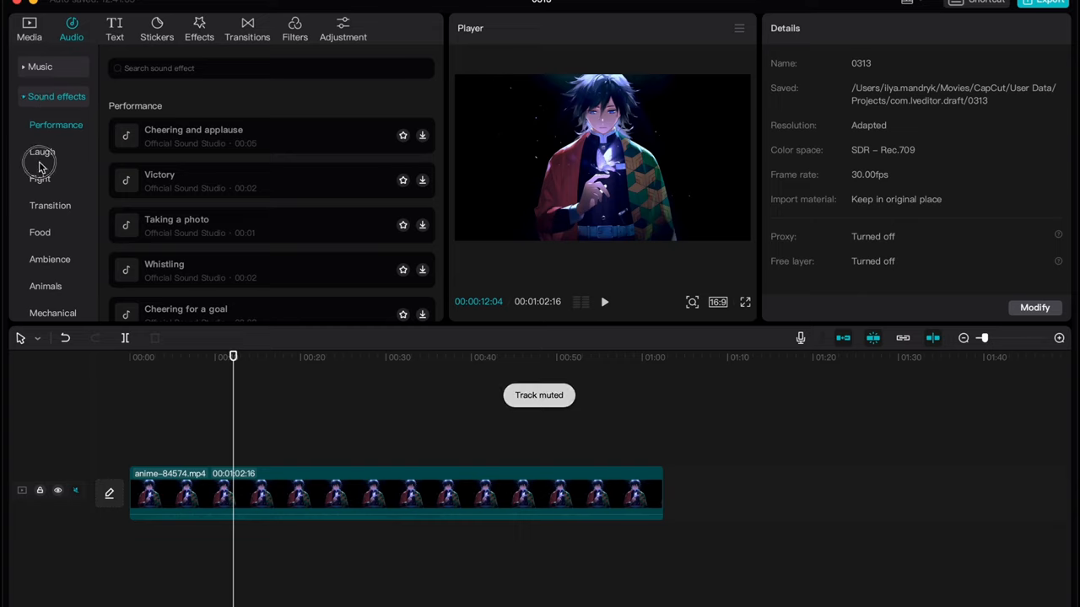
Browse the Food and Performance sound categories and download the Taking a photo effect
left_click(41, 233)
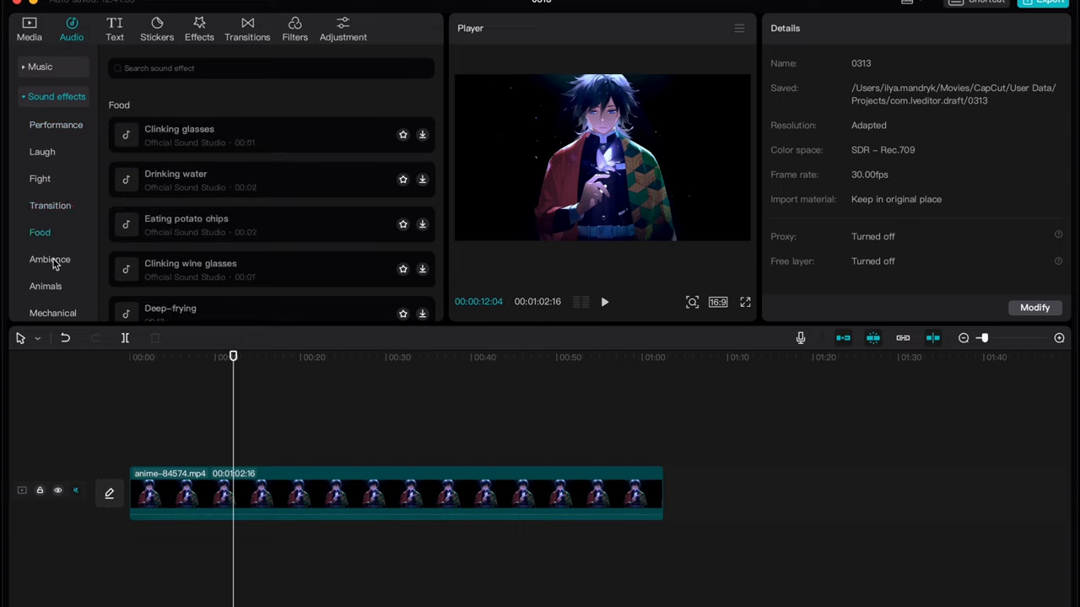
left_click(46, 285)
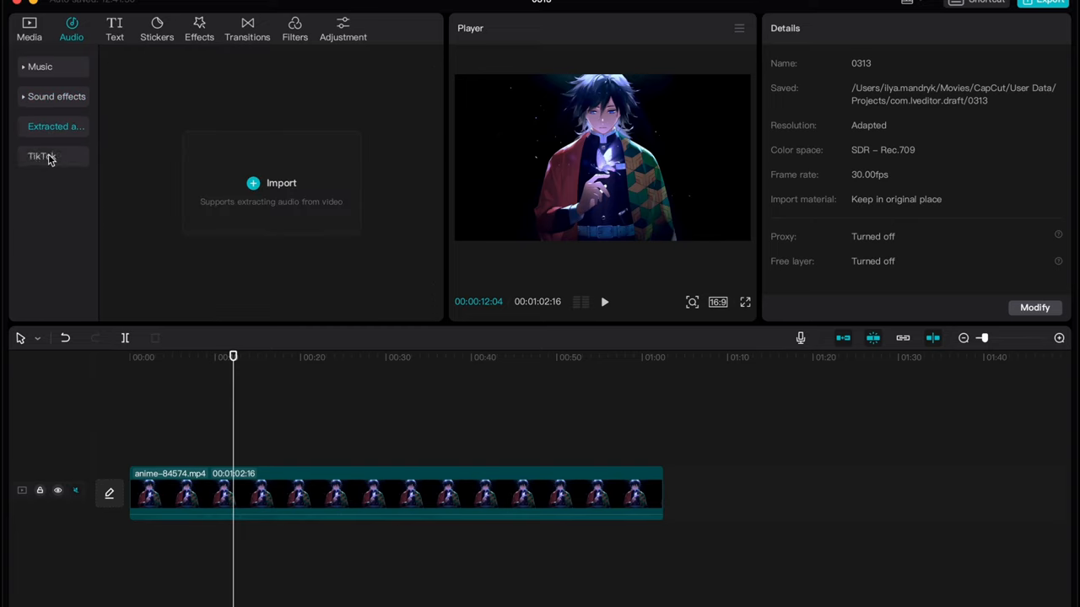
left_click(54, 96)
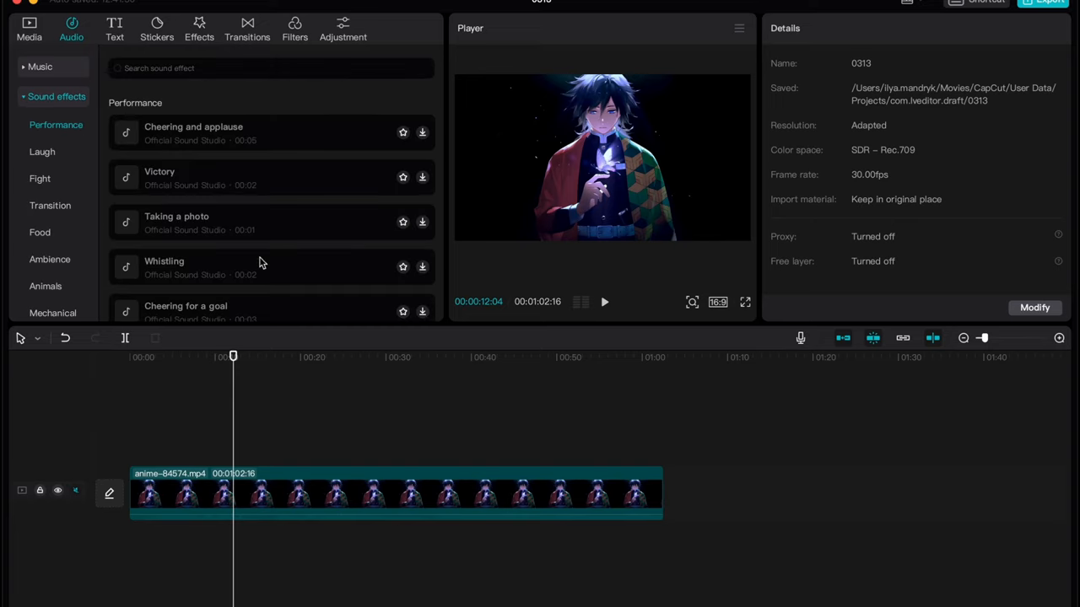
scroll("down", 3)
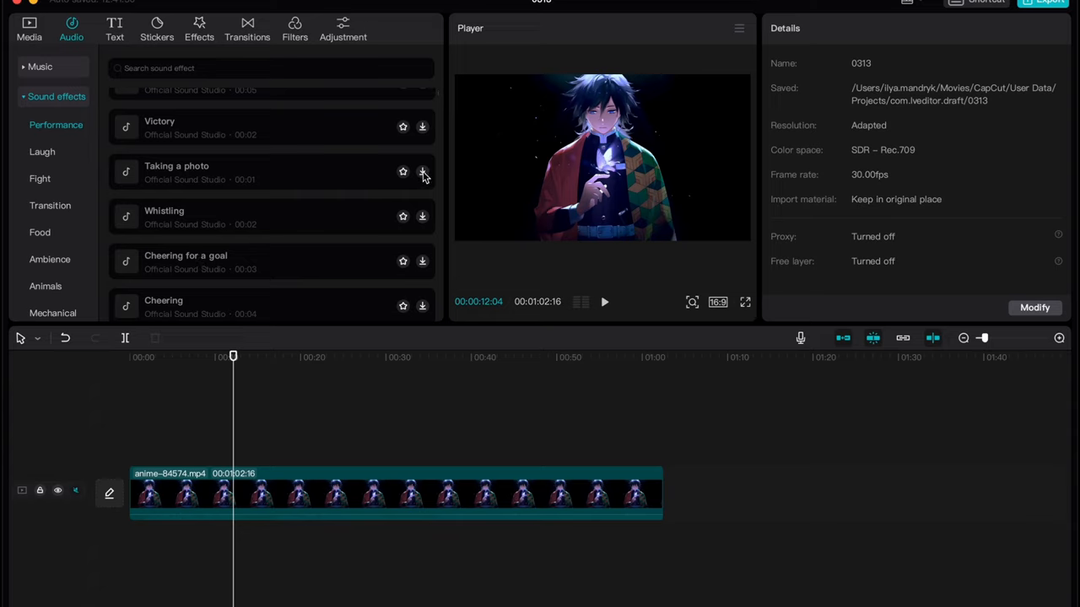
left_click(421, 172)
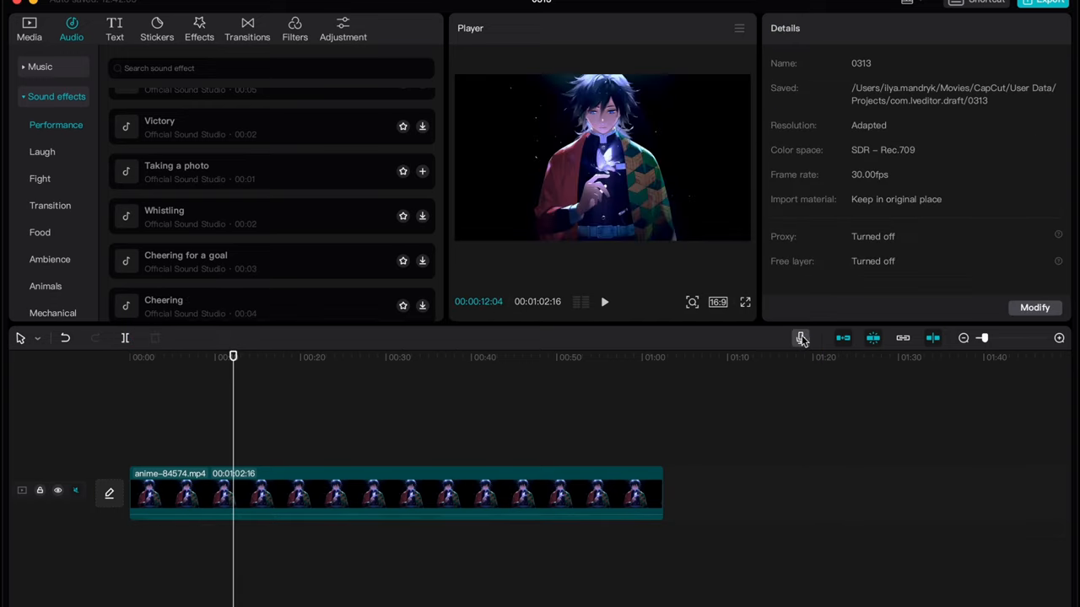
Record a short voiceover with the microphone recorder onto a new audio track
left_click(801, 337)
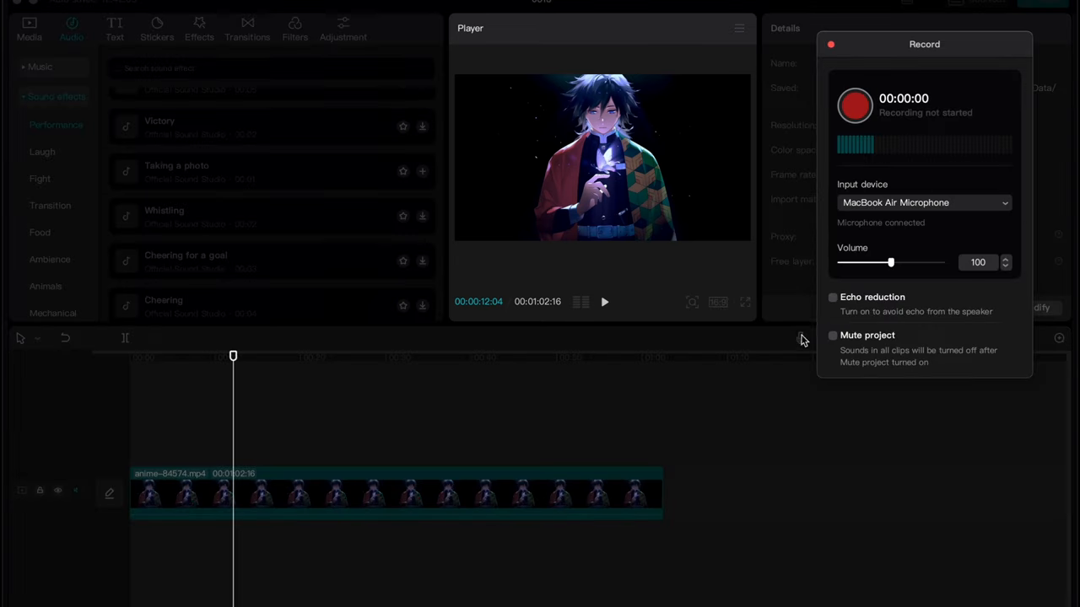
left_click(853, 104)
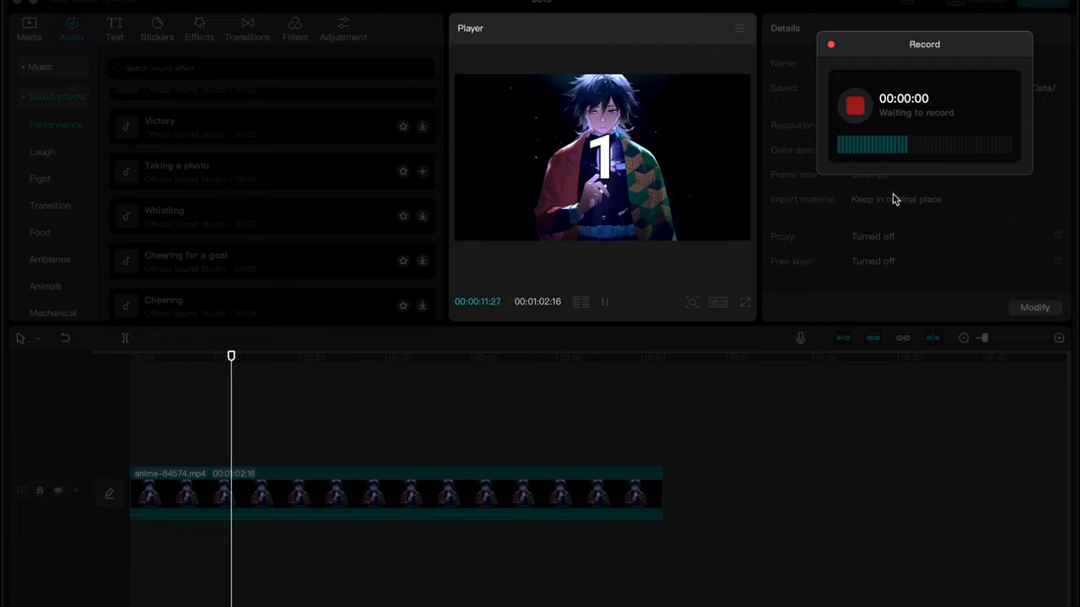
left_click(854, 104)
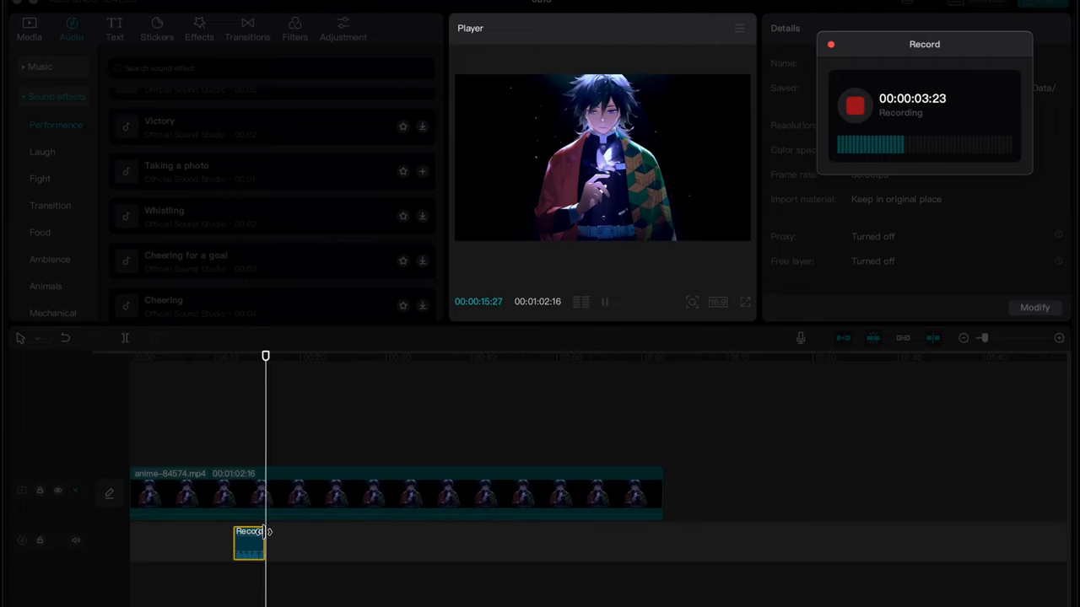
left_click(853, 105)
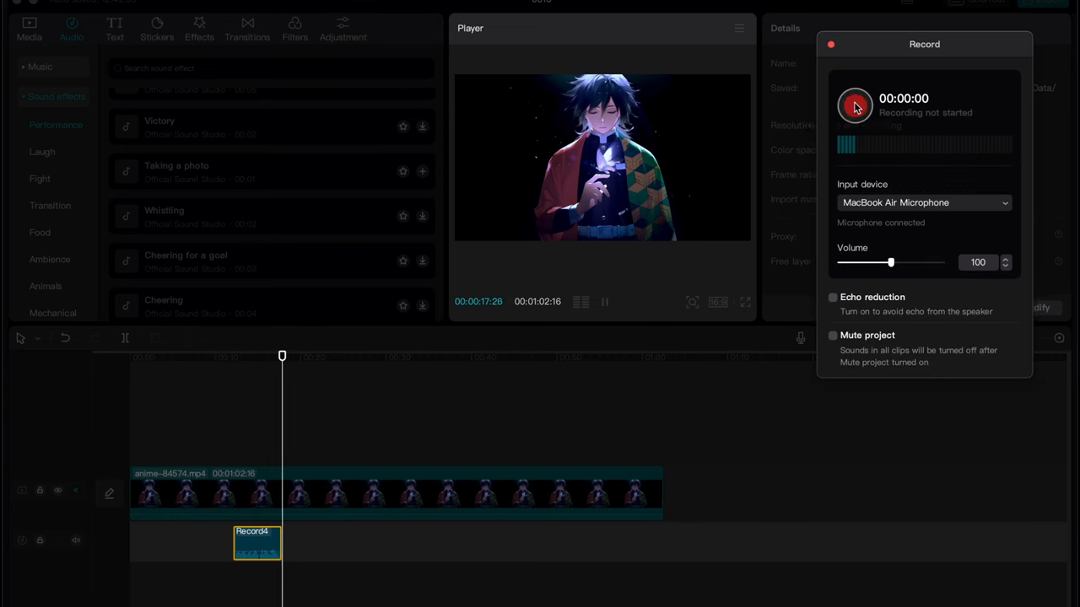